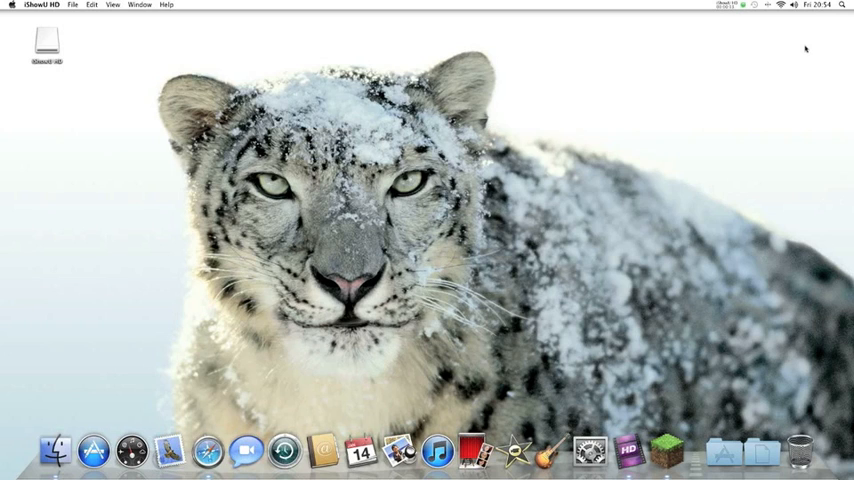
{"action": "mouse_move", "coordinate": [362, 400]}
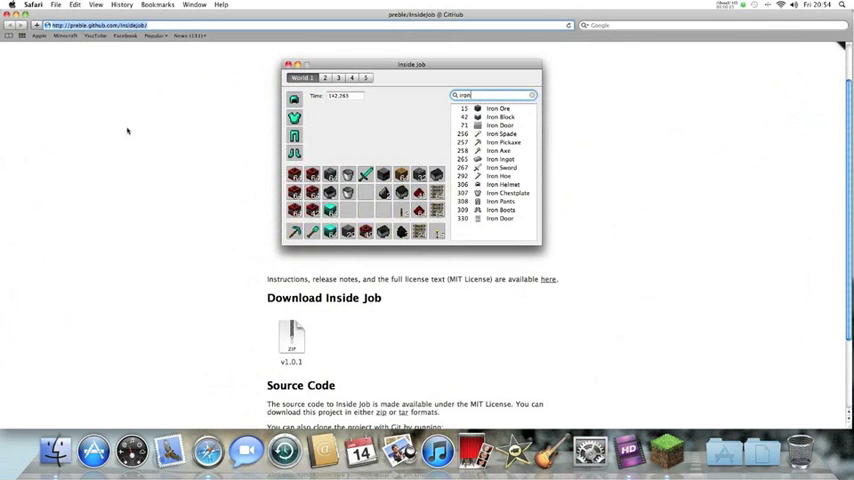
Scroll the Inside Job GitHub page down to the v1.0.1 download
{"action": "scroll", "scroll_direction": "down", "scroll_amount": 3}
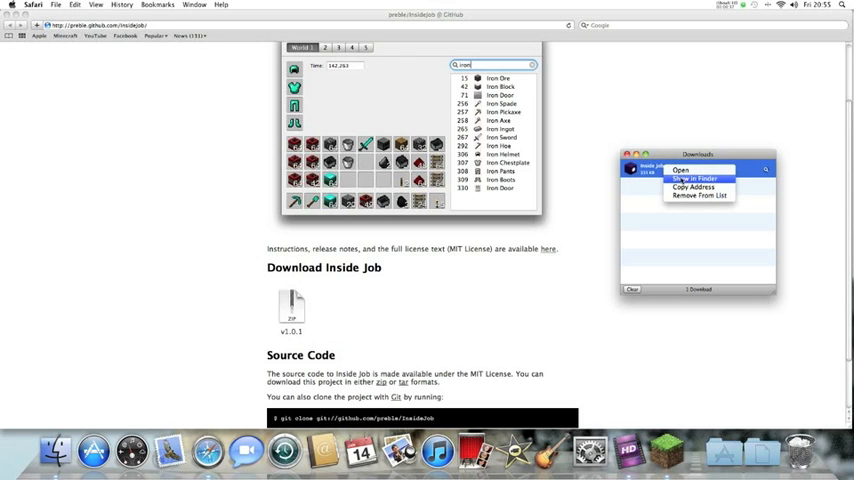
Show the downloaded Inside Job app in Finder
{"action": "left_click", "coordinate": [692, 178]}
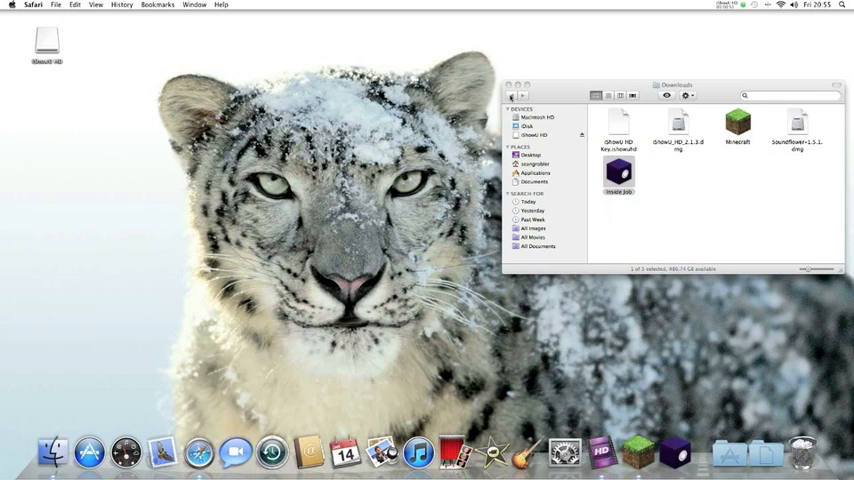
Open Inside Job from Downloads and approve the internet-download warning
{"action": "left_click", "coordinate": [510, 84]}
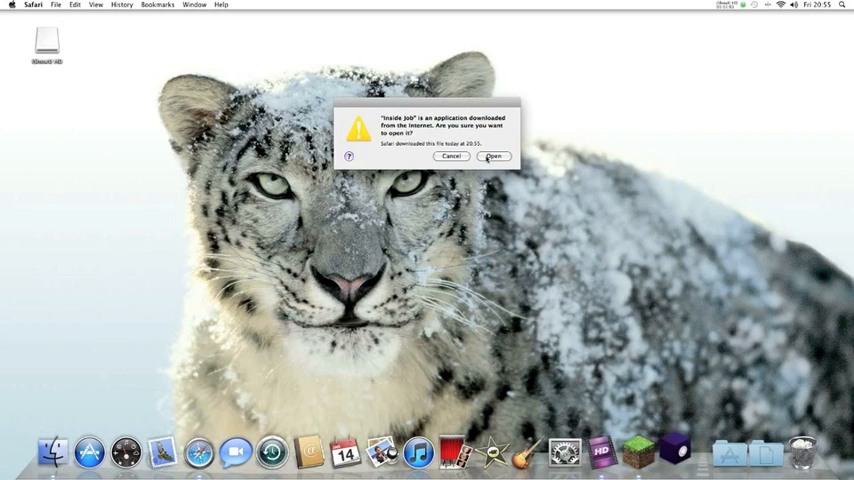
{"action": "left_click", "coordinate": [493, 156]}
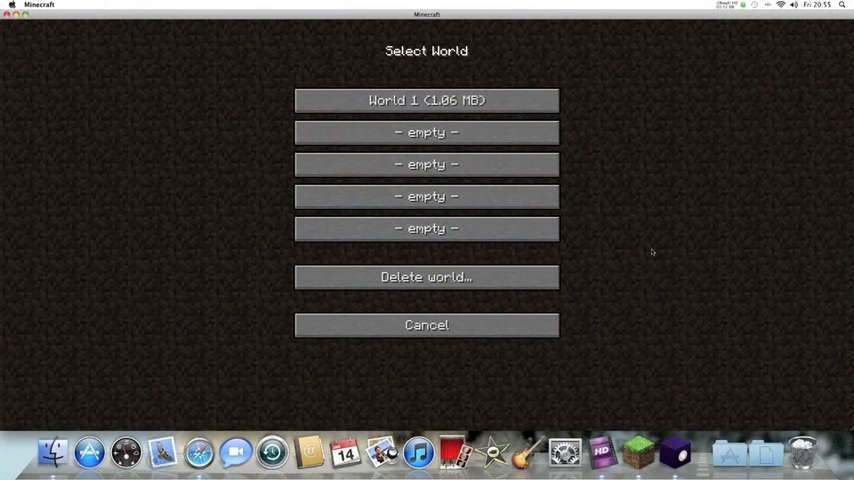
Load World 1 in Singleplayer, view the inventory, then save and quit to title
{"action": "left_click", "coordinate": [426, 100]}
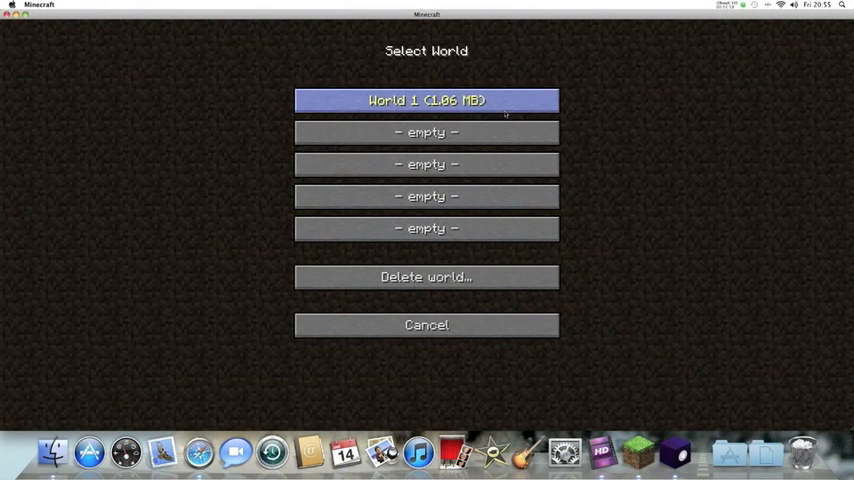
{"action": "double_click", "coordinate": [426, 100]}
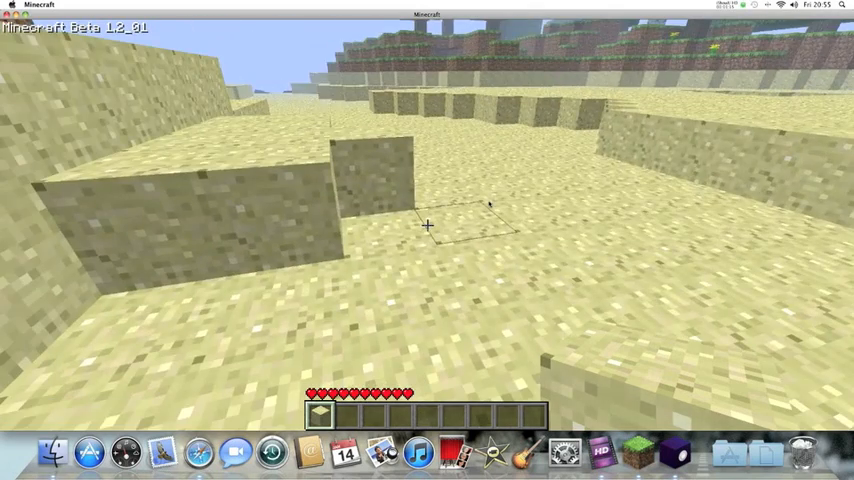
{"action": "key", "text": "e"}
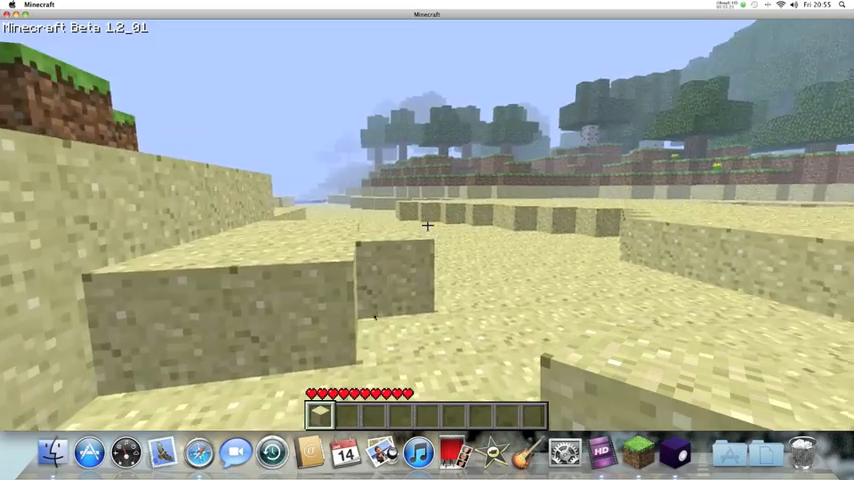
{"action": "key", "text": "Escape"}
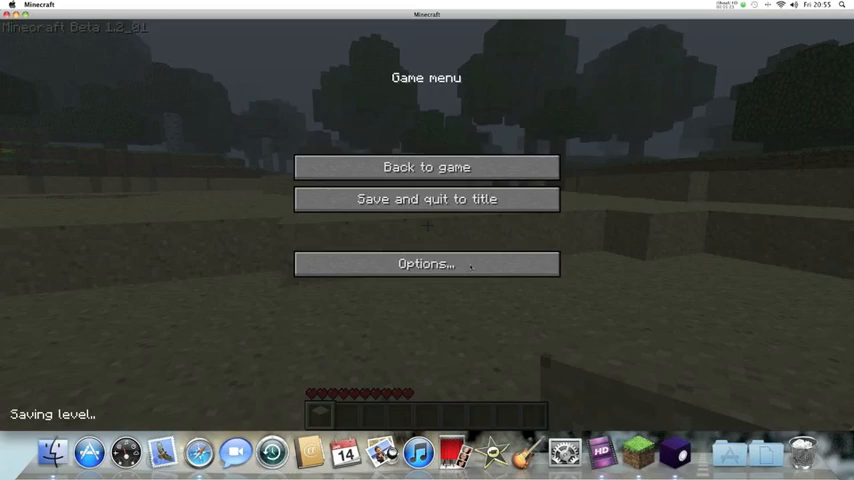
{"action": "left_click", "coordinate": [426, 198]}
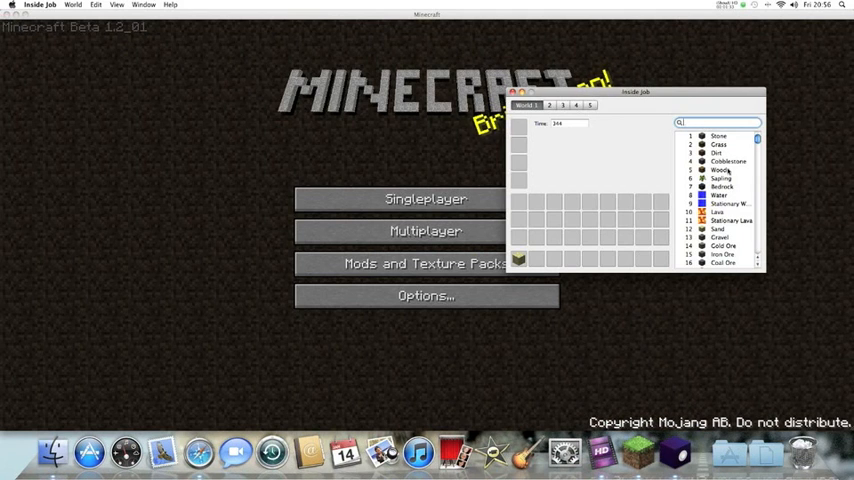
Scroll Inside Job's item list down to the armour entries and select the search field
{"action": "scroll", "scroll_direction": "down", "scroll_amount": 3}
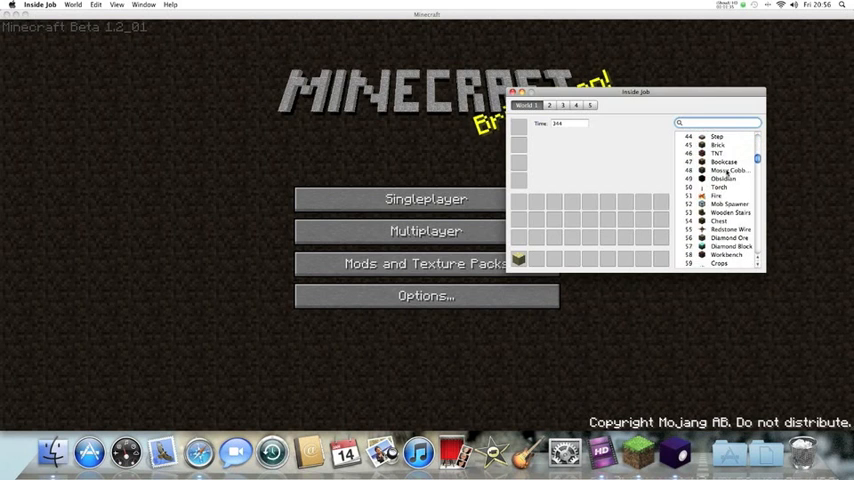
{"action": "scroll", "scroll_direction": "down", "scroll_amount": 3}
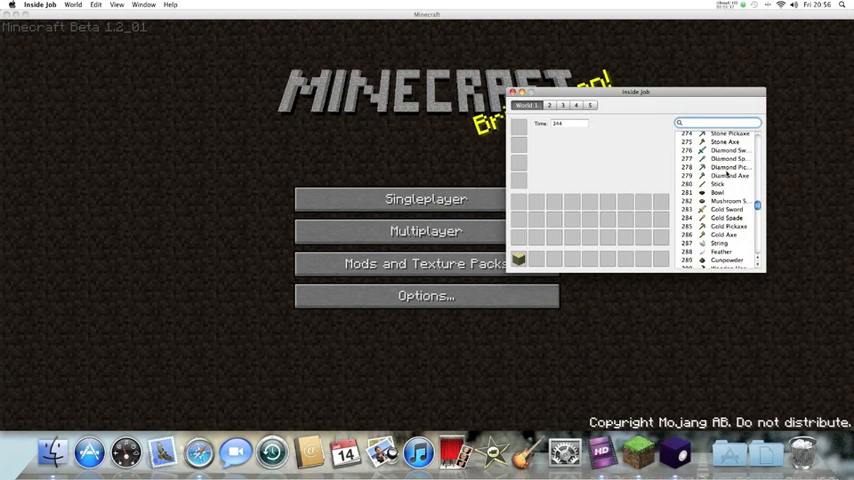
{"action": "scroll", "scroll_direction": "down", "scroll_amount": 3}
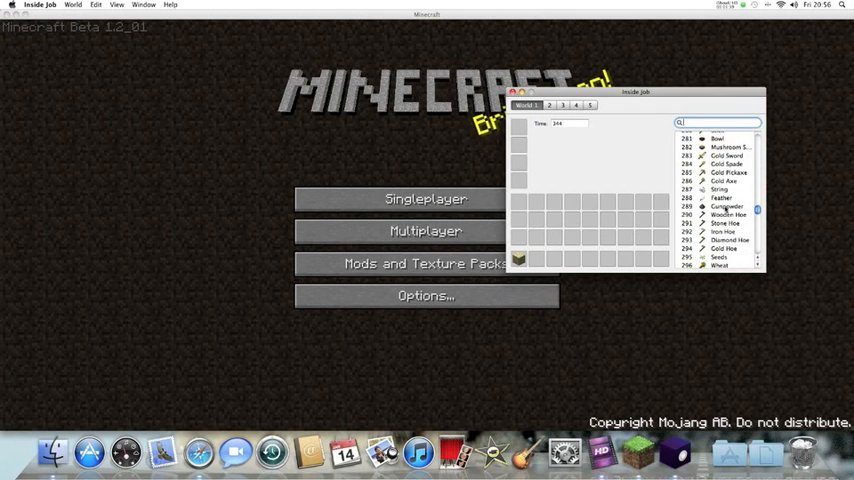
{"action": "scroll", "scroll_direction": "down", "scroll_amount": 3}
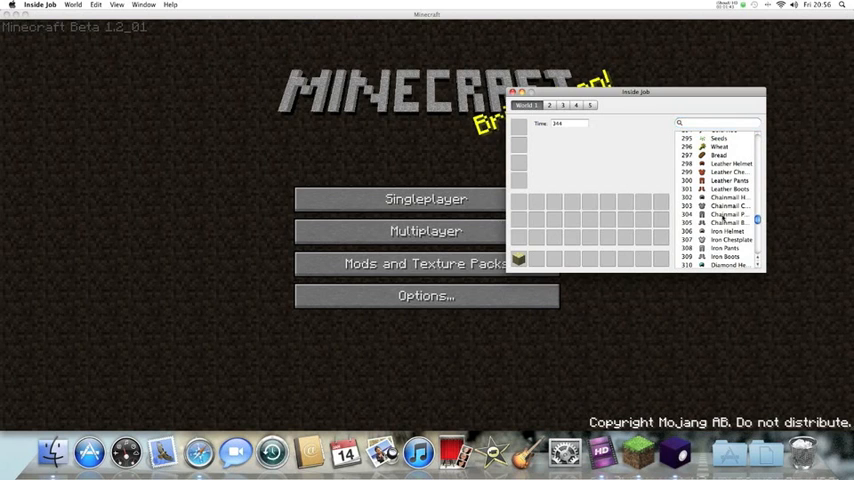
{"action": "left_click", "coordinate": [537, 260]}
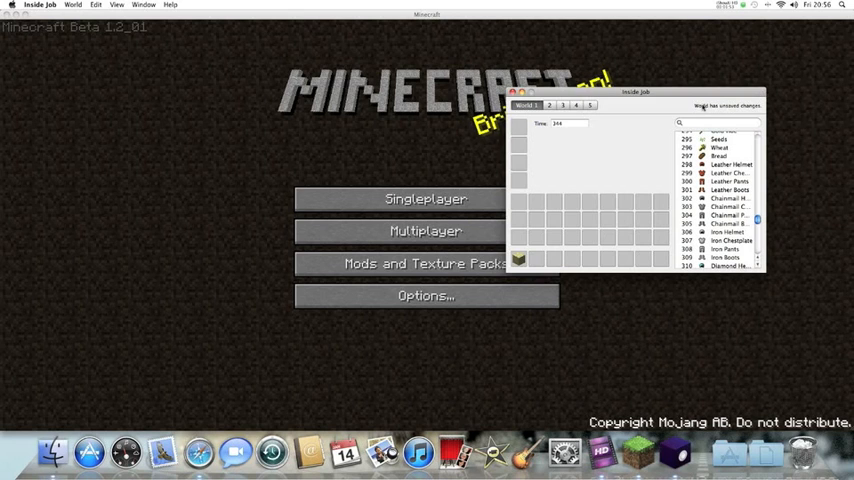
{"action": "left_click", "coordinate": [720, 122]}
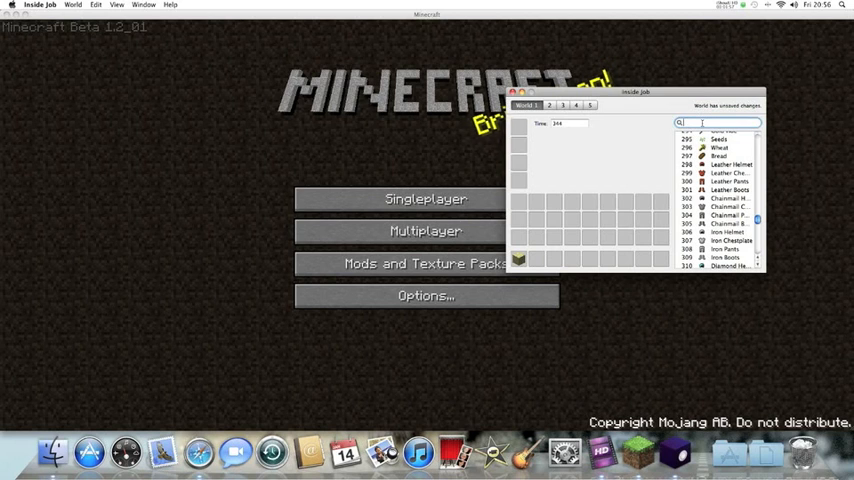
Put a 131-count TNT stack in World 1's inventory and save the world
{"action": "type", "text": "tnt"}
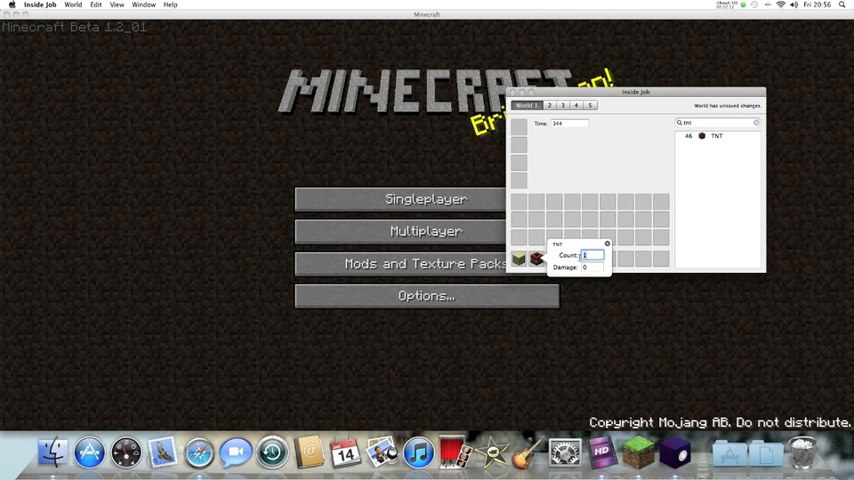
{"action": "type", "text": "131"}
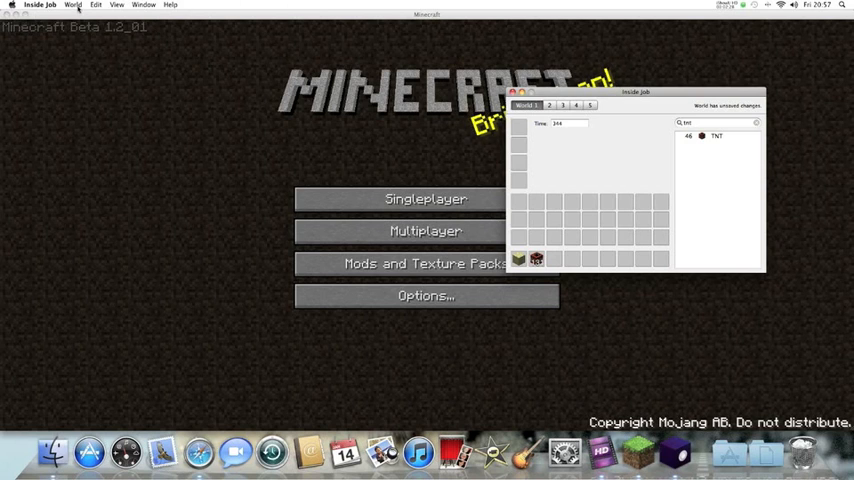
{"action": "left_click", "coordinate": [72, 5]}
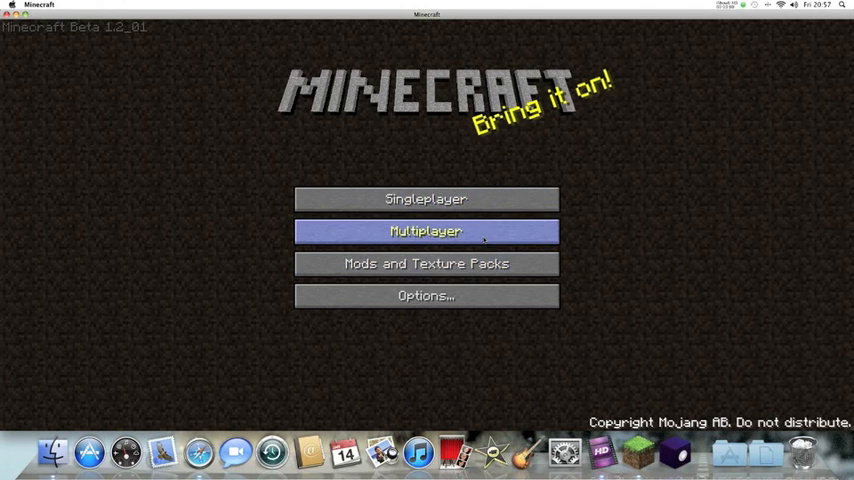
{"action": "mouse_move", "coordinate": [426, 199]}
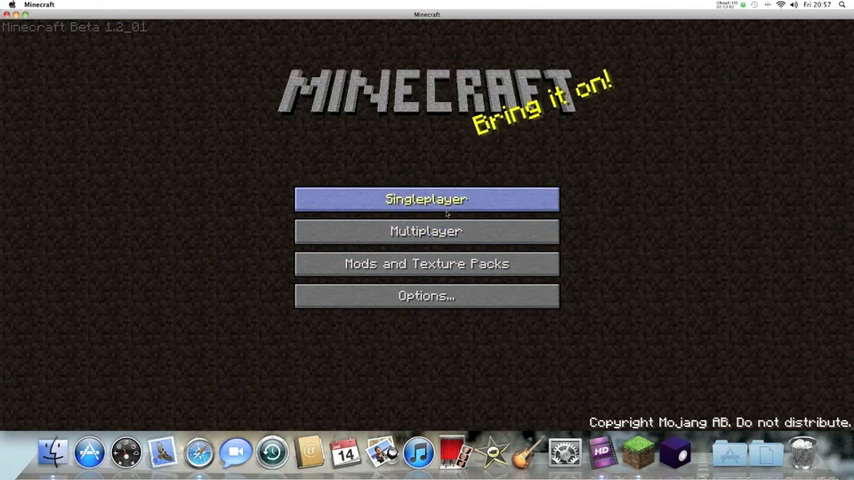
Reload World 1, place TNT blocks on the sand, and pause the game
{"action": "left_click", "coordinate": [425, 199]}
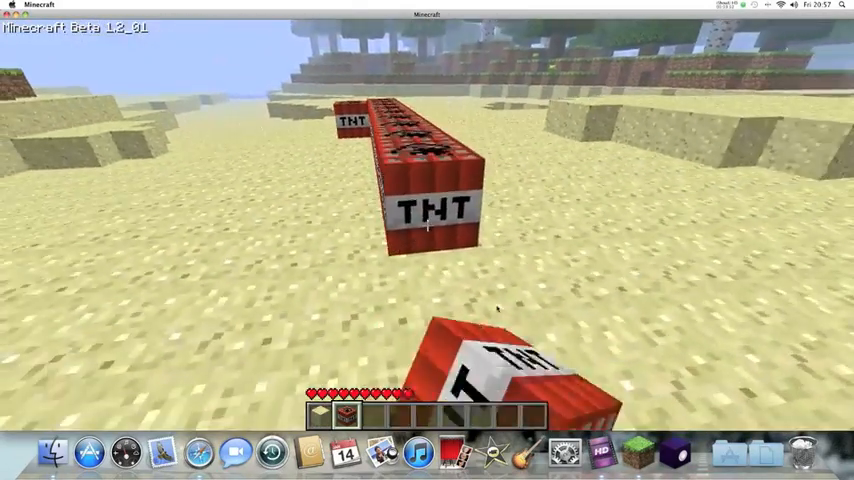
{"action": "key", "text": "Escape"}
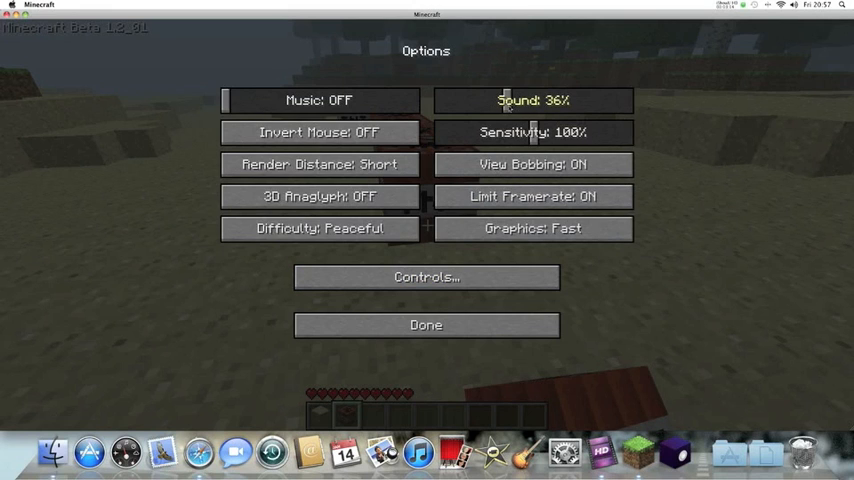